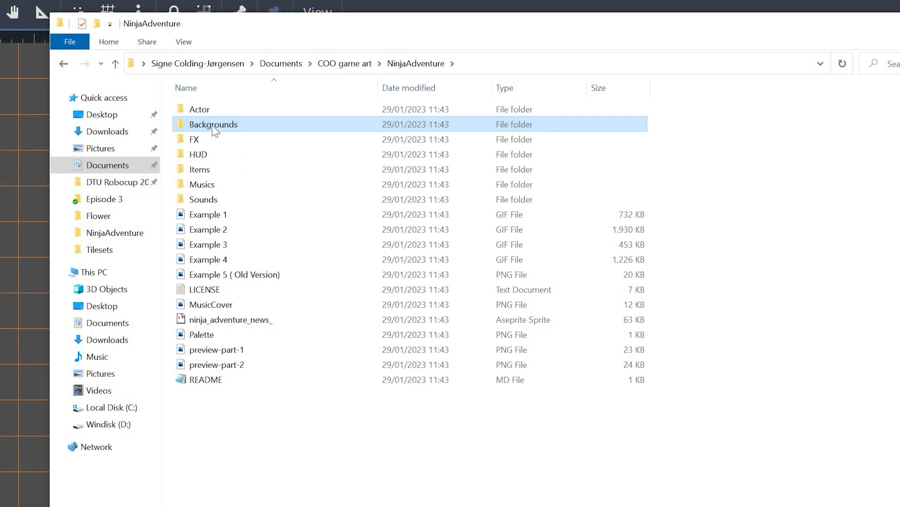
Step: Browse into the Backgrounds > Animated folders of the NinjaAdventure pack
{"action": "double_click", "coordinate": [213, 124]}
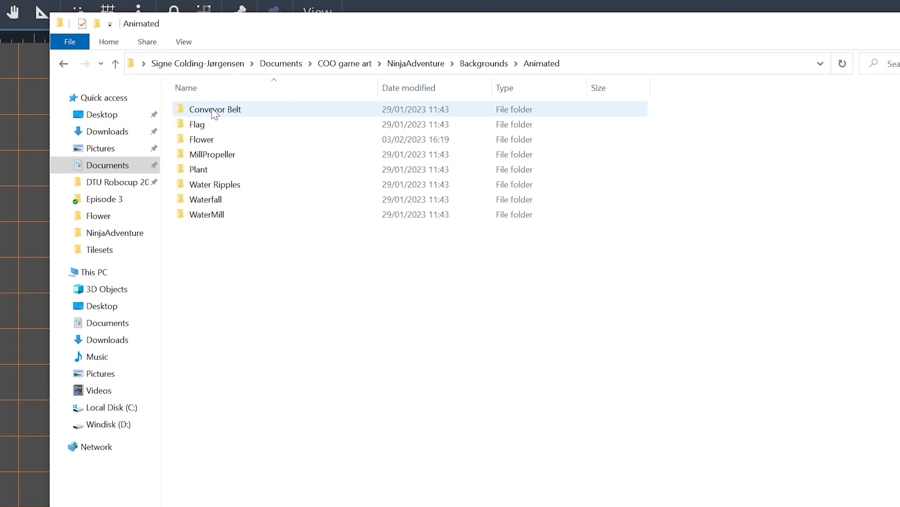
{"action": "double_click", "coordinate": [198, 169]}
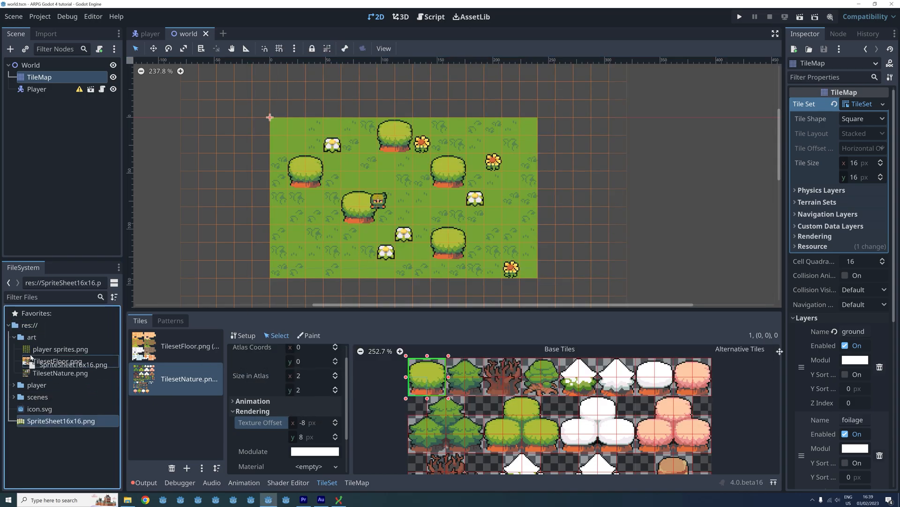
Step: Move SpriteSheet16x16.png into res://art and rename it 'animated flower.png'
{"action": "left_click", "coordinate": [67, 360]}
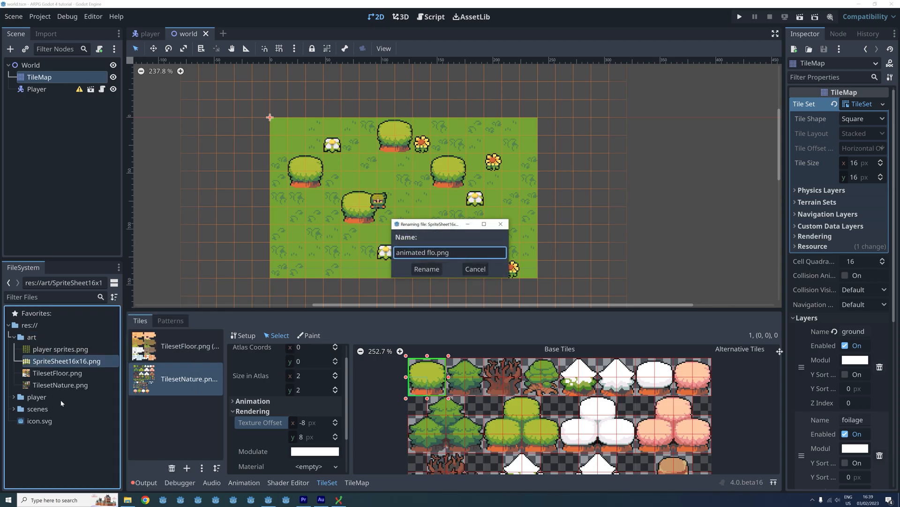
{"action": "left_click", "coordinate": [426, 270]}
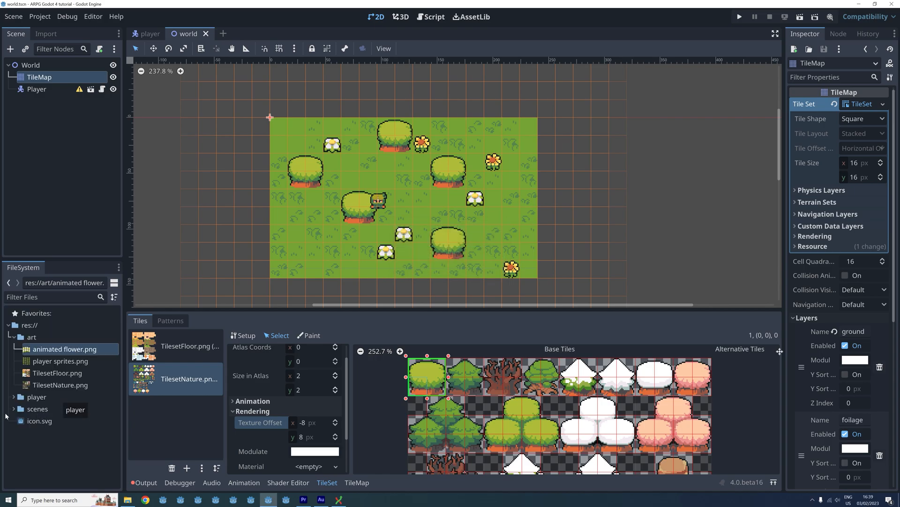
{"action": "mouse_move", "coordinate": [65, 354]}
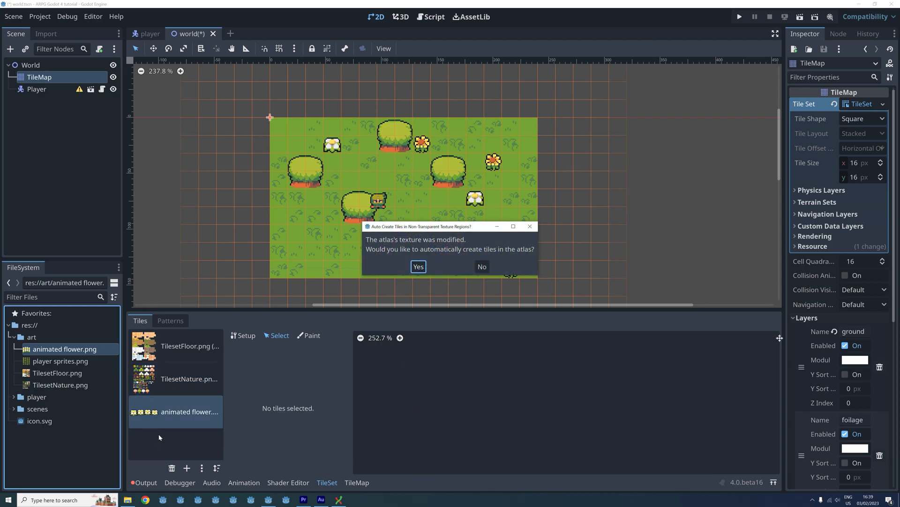
{"action": "mouse_move", "coordinate": [418, 266]}
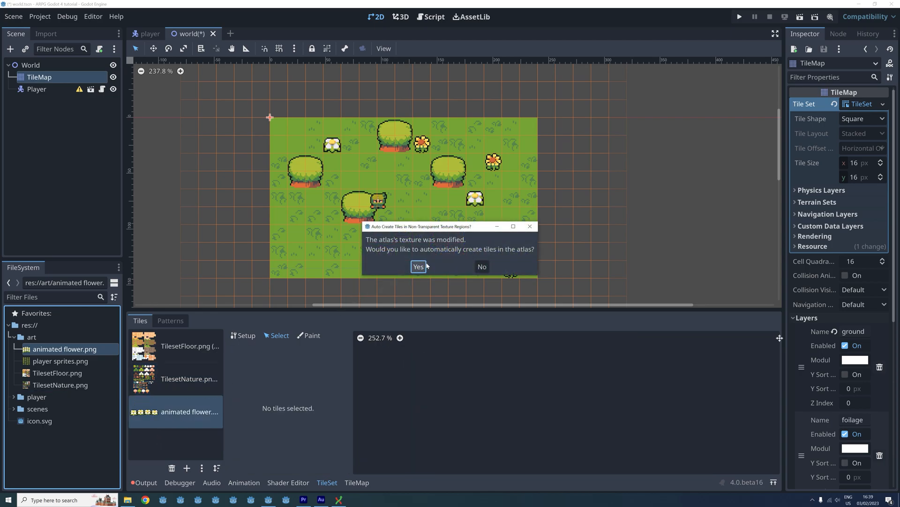
{"action": "mouse_move", "coordinate": [482, 265]}
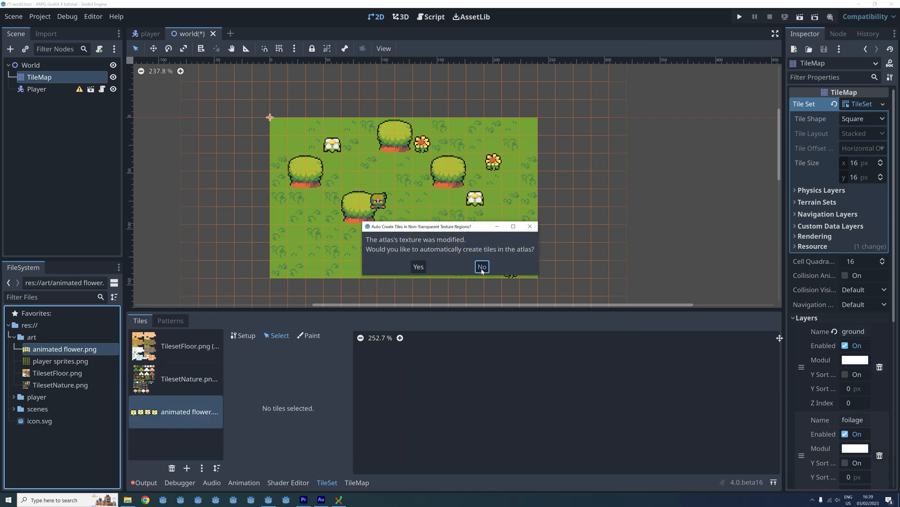
Step: Add animated flower.png as a TileSet atlas, declining automatic tile creation
{"action": "left_click", "coordinate": [481, 266]}
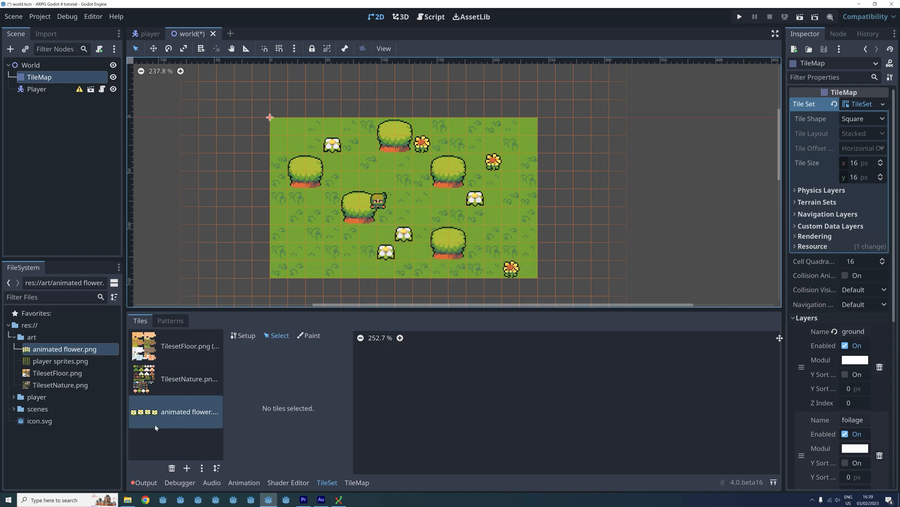
Step: Create a 1x1 tile at atlas coordinates 0,0 from the first flower frame
{"action": "left_click", "coordinate": [189, 411]}
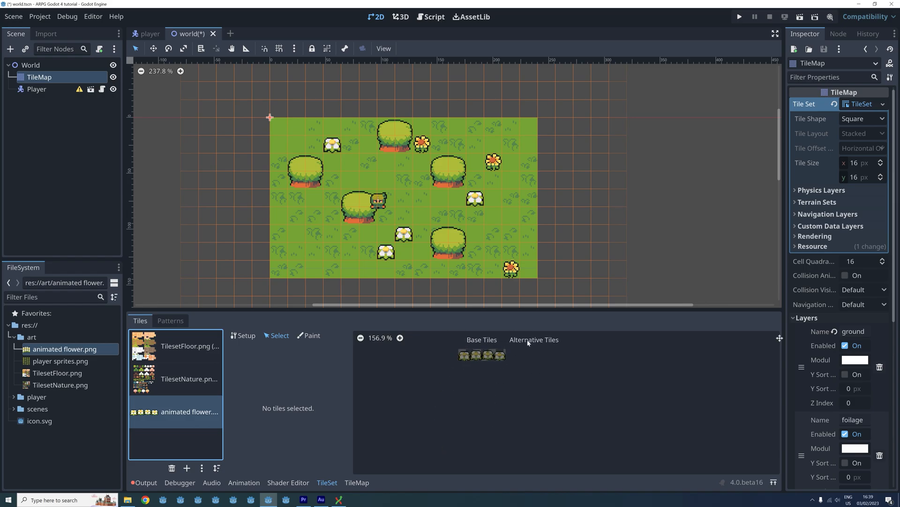
{"action": "left_click", "coordinate": [400, 337]}
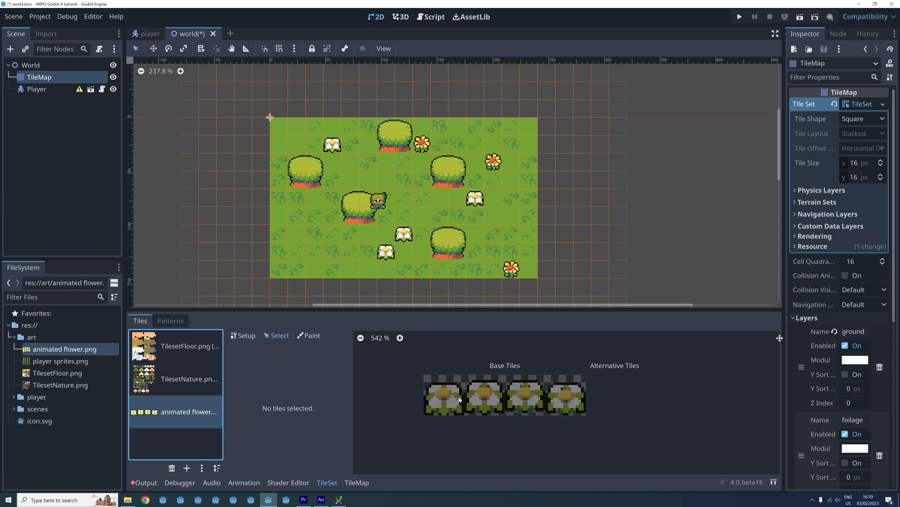
{"action": "mouse_move", "coordinate": [457, 395]}
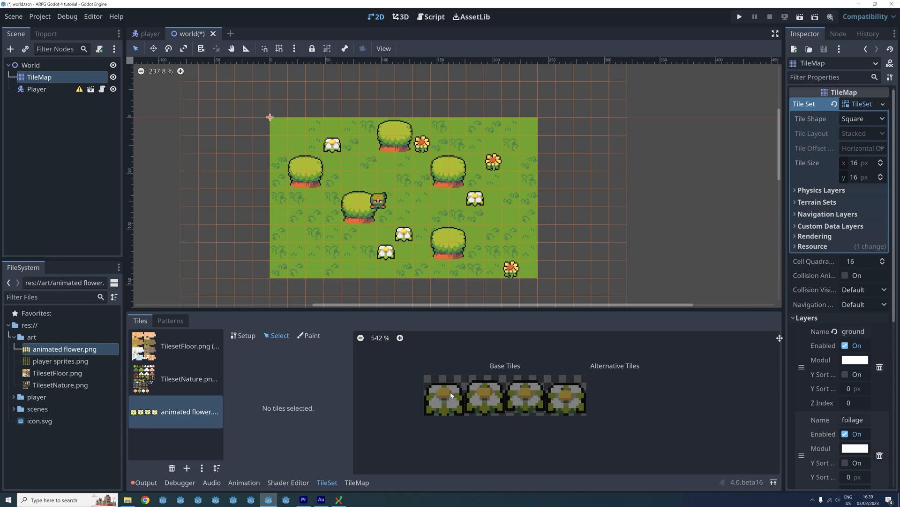
{"action": "mouse_move", "coordinate": [443, 396]}
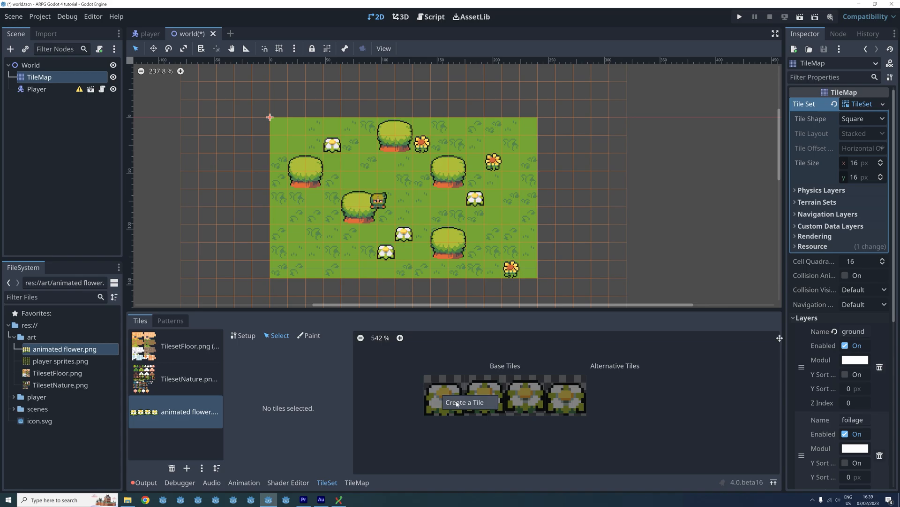
{"action": "left_click", "coordinate": [443, 402]}
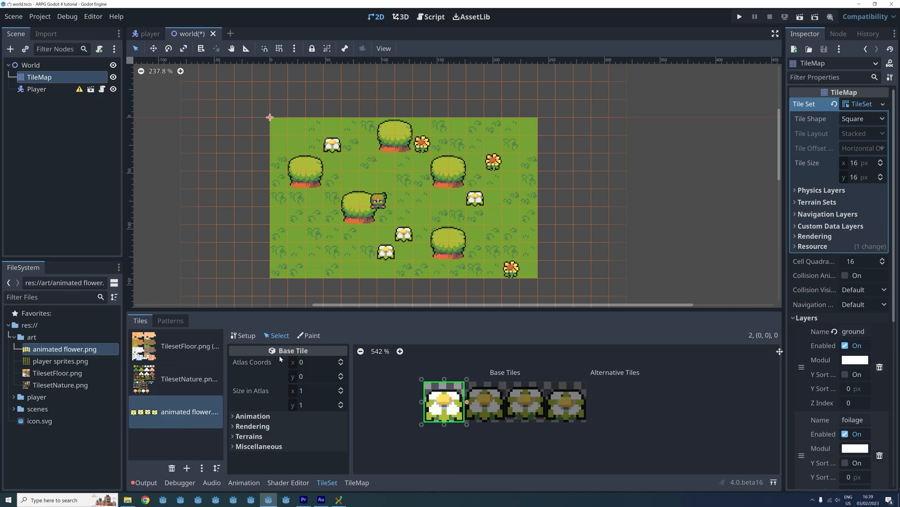
{"action": "mouse_move", "coordinate": [250, 403]}
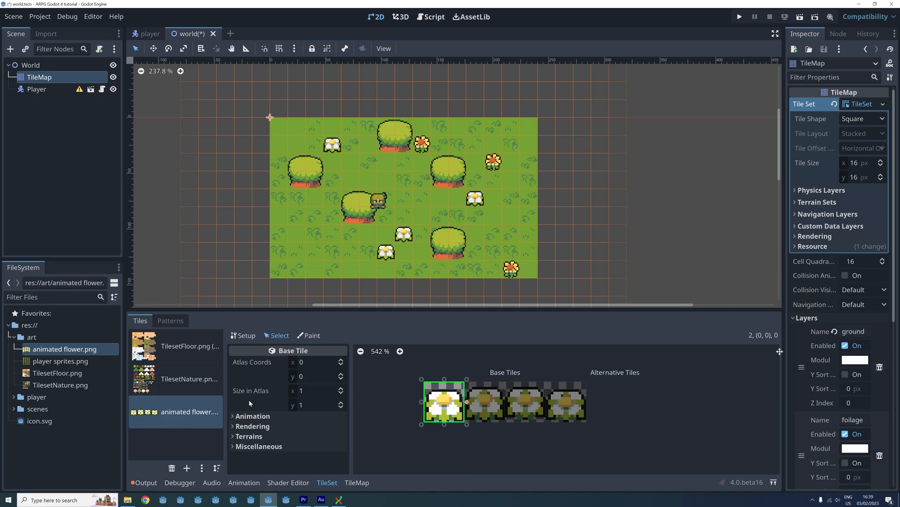
Step: Add animation frames to the flower tile until it has four, one per flower image
{"action": "left_click", "coordinate": [253, 416]}
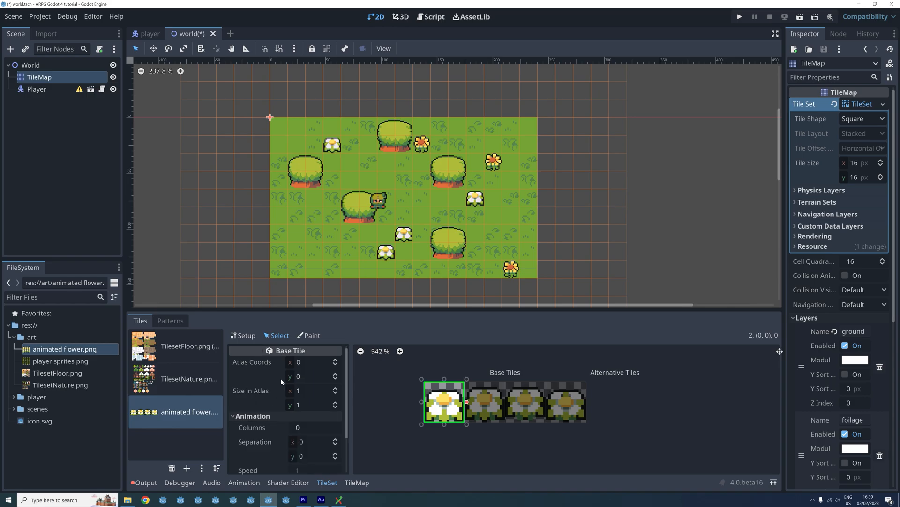
{"action": "scroll", "scroll_direction": "down", "scroll_amount": 3}
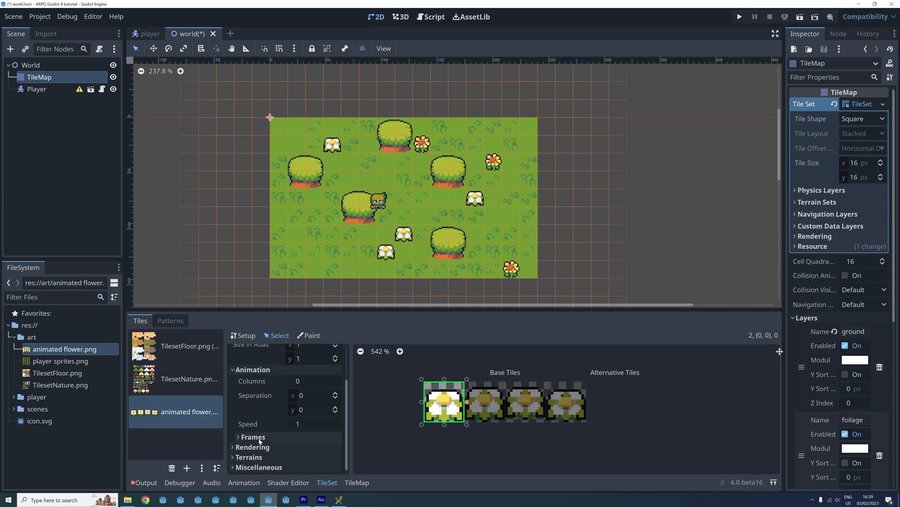
{"action": "left_click", "coordinate": [253, 437]}
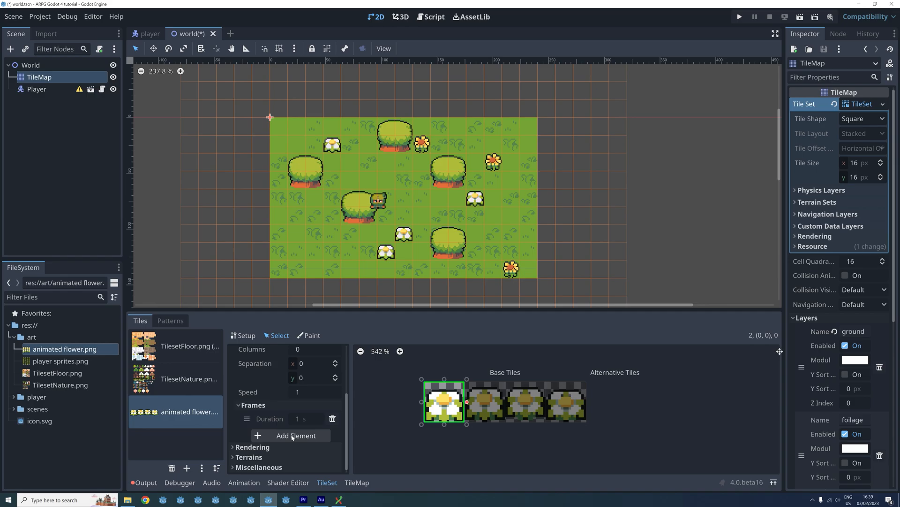
{"action": "left_click", "coordinate": [295, 434]}
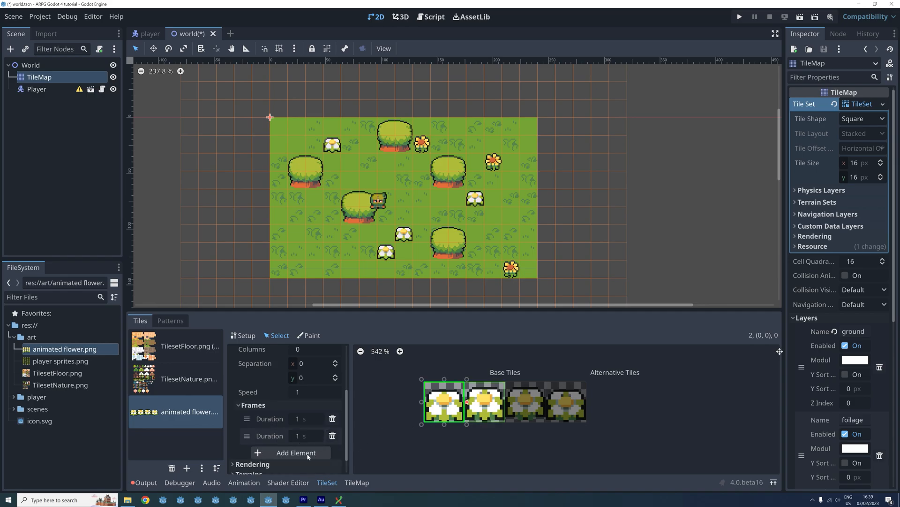
{"action": "left_click", "coordinate": [295, 452]}
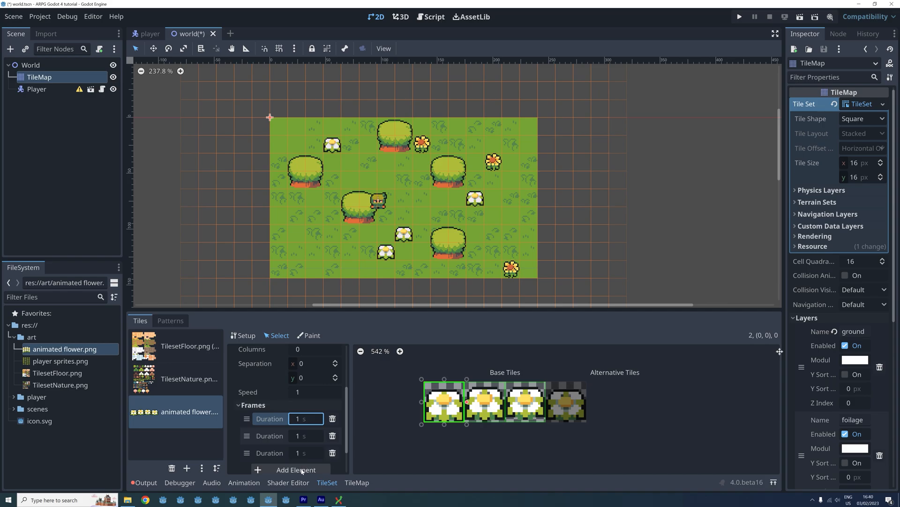
{"action": "left_click", "coordinate": [296, 469]}
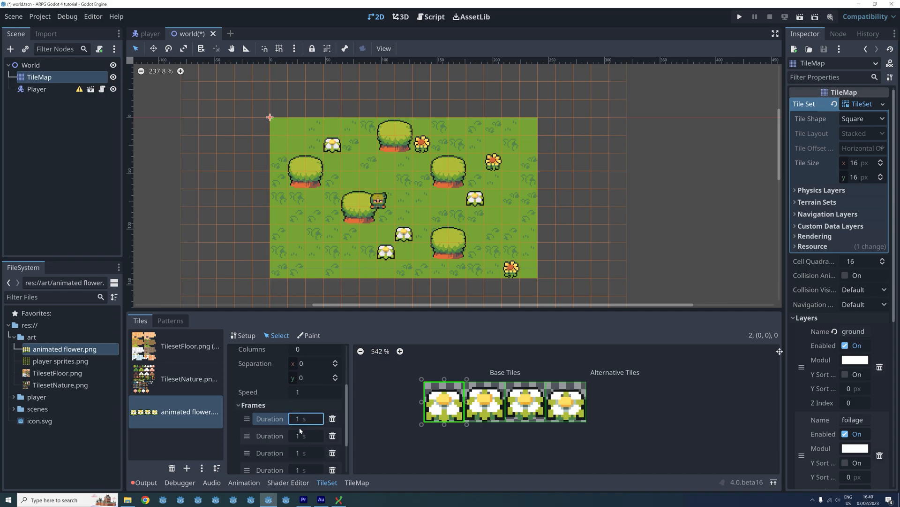
{"action": "scroll", "scroll_direction": "down", "scroll_amount": 3}
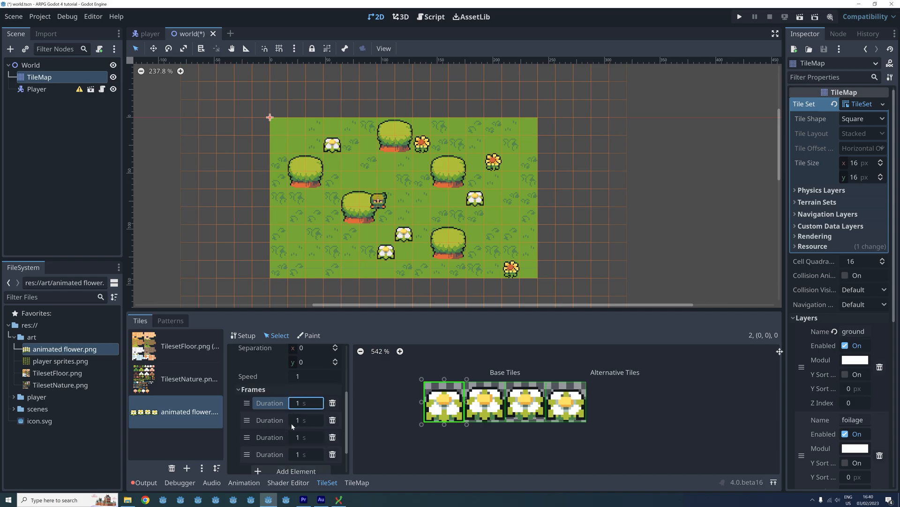
Step: Set the animation frame durations to 0.4 seconds
{"action": "left_click", "coordinate": [301, 403]}
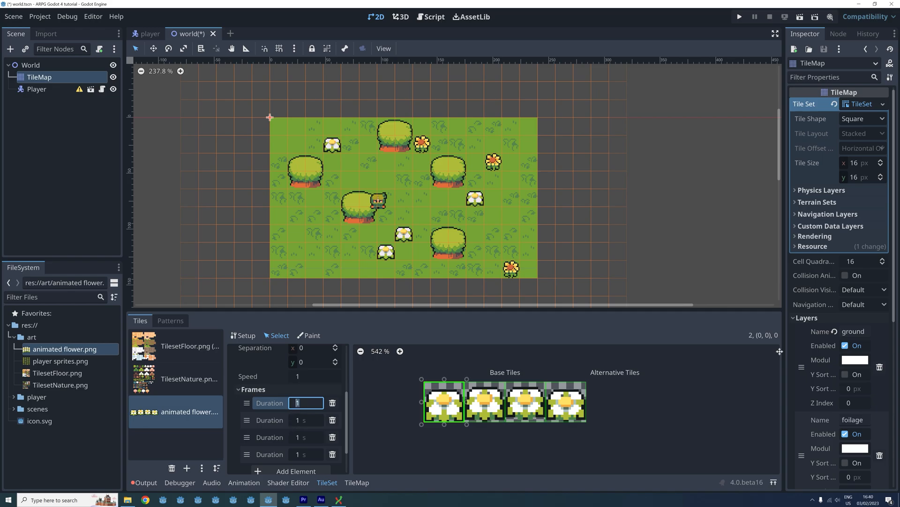
{"action": "type", "text": "0."}
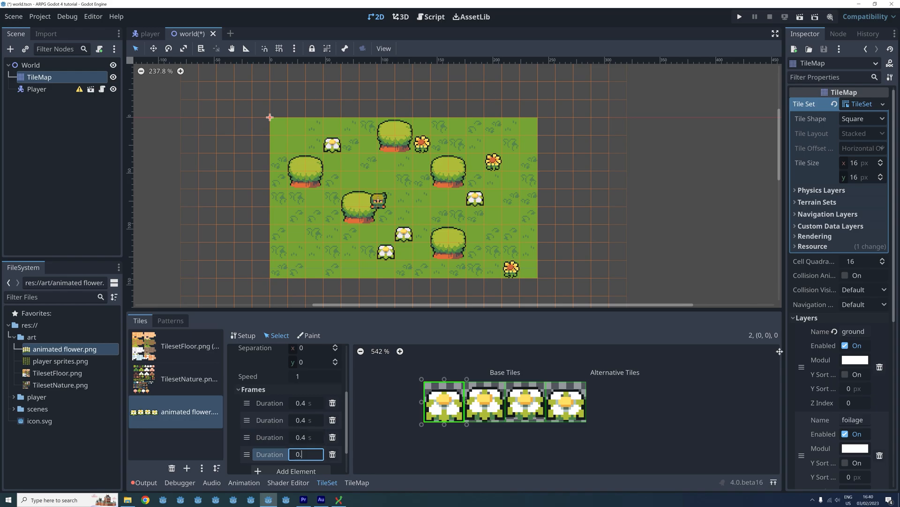
{"action": "type", "text": "0.4"}
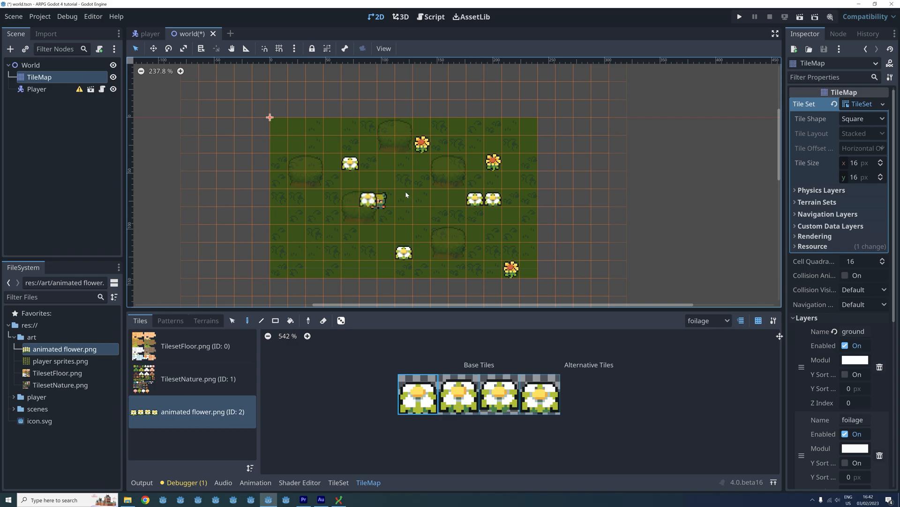
Step: Run the project and watch the player walk past the animated white flowers
{"action": "left_click", "coordinate": [739, 16]}
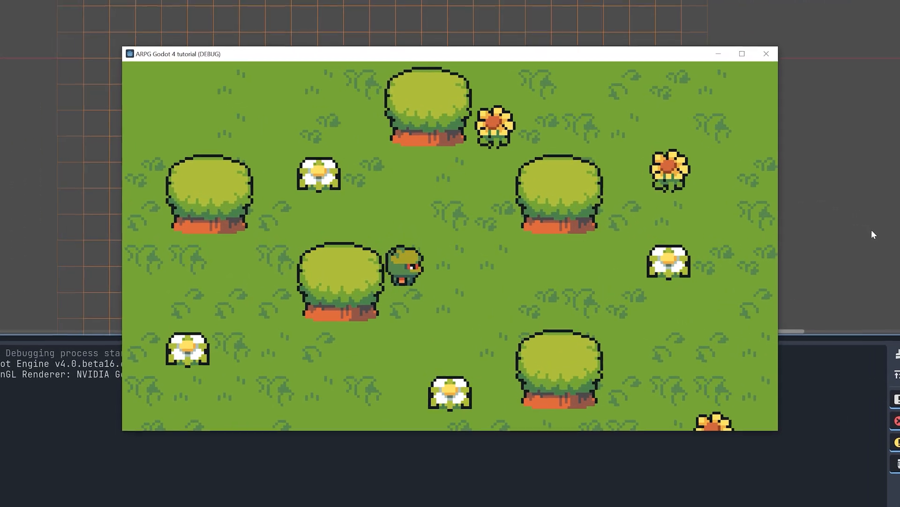
{"action": "left_click", "coordinate": [741, 54]}
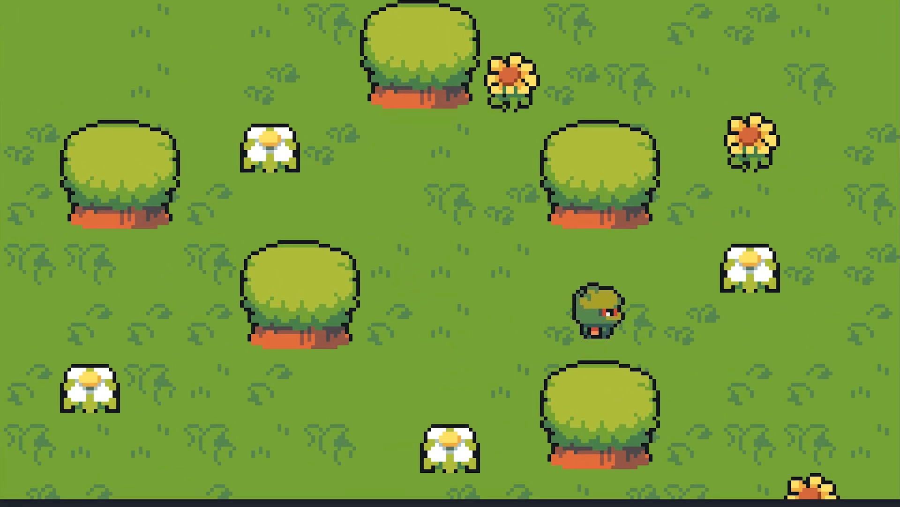